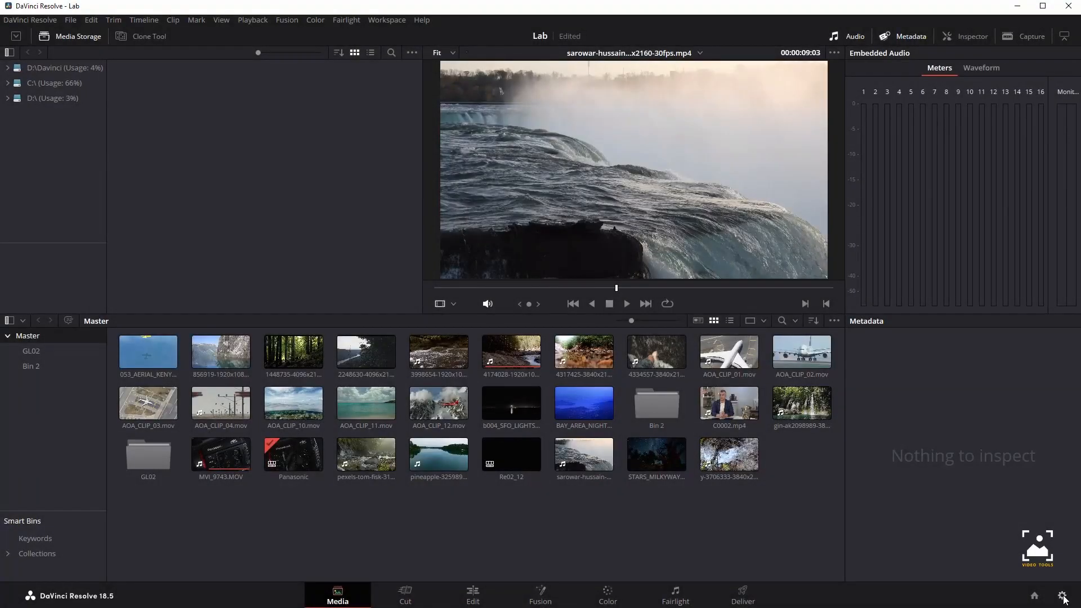
Open Project Settings from the gear icon to reach the Master Settings page.
{"action": "left_click", "coordinate": [1063, 596]}
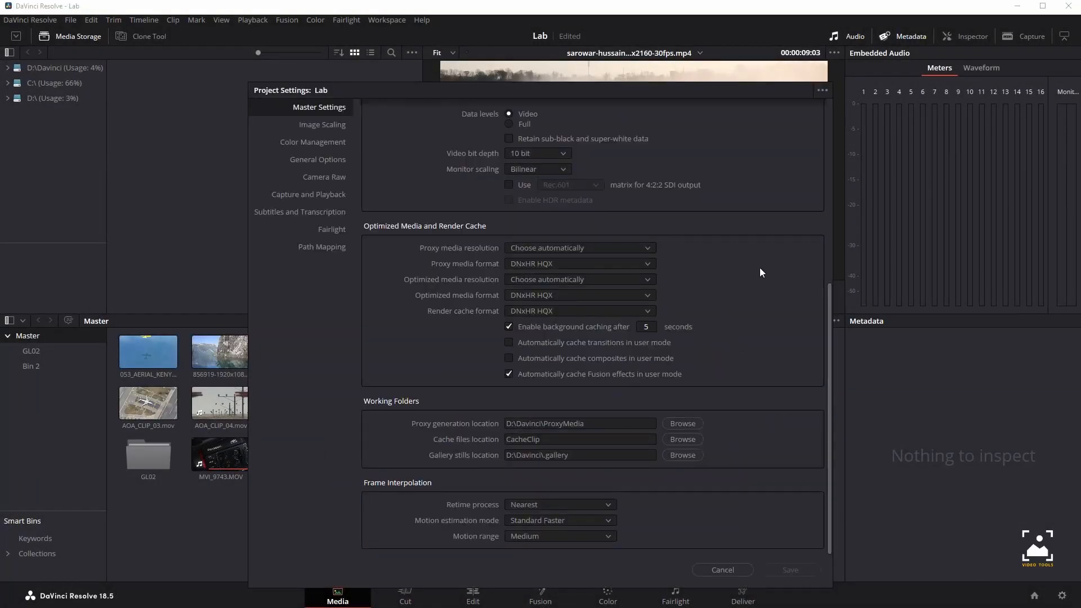
{"action": "mouse_move", "coordinate": [404, 490]}
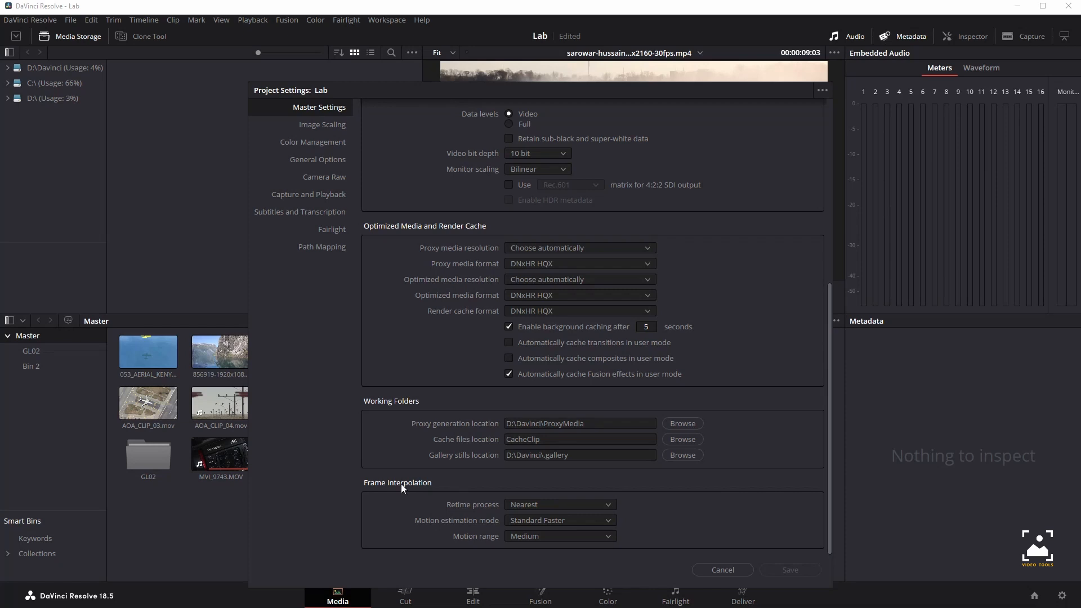
{"action": "mouse_move", "coordinate": [441, 494]}
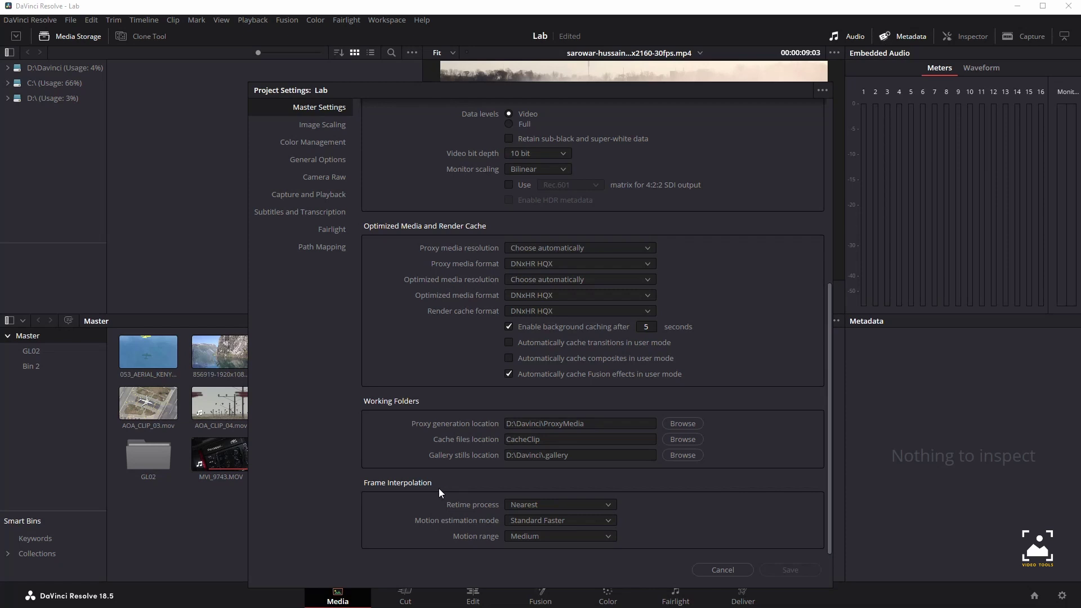
{"action": "mouse_move", "coordinate": [454, 486]}
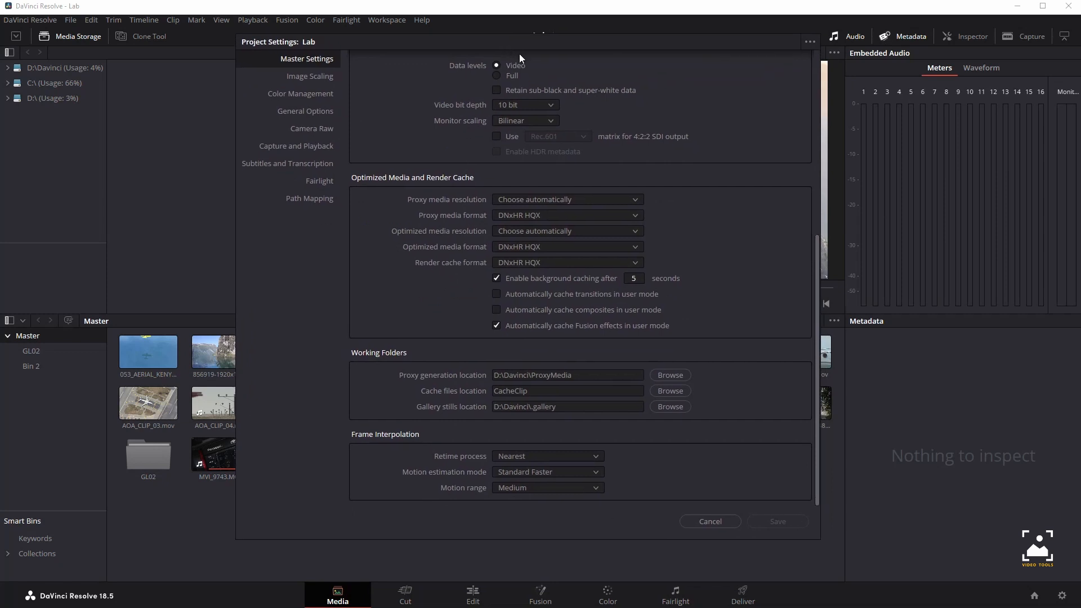
{"action": "mouse_move", "coordinate": [592, 470]}
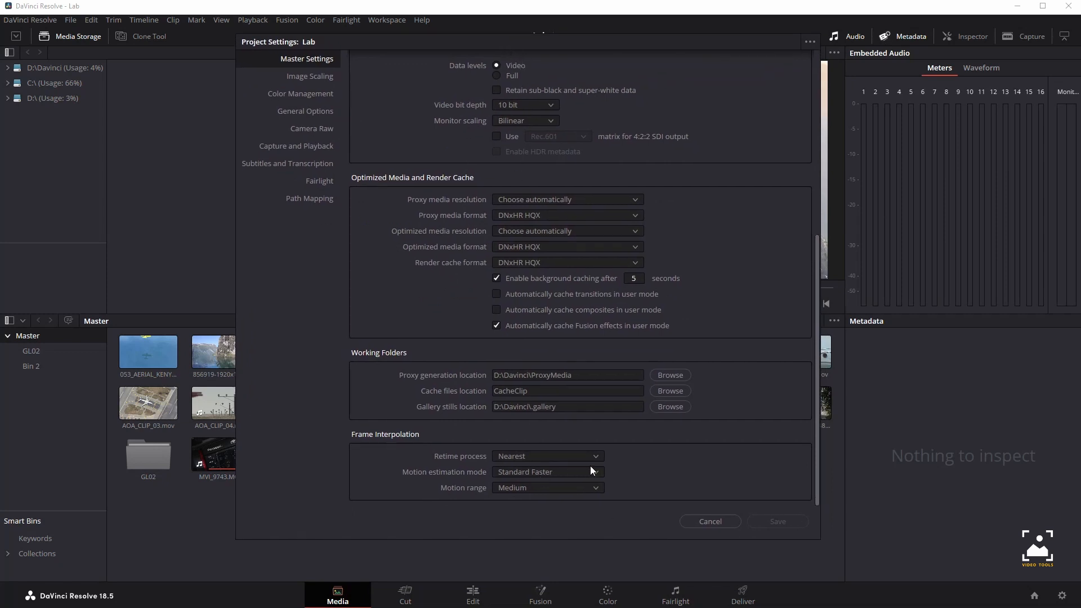
{"action": "mouse_move", "coordinate": [396, 464]}
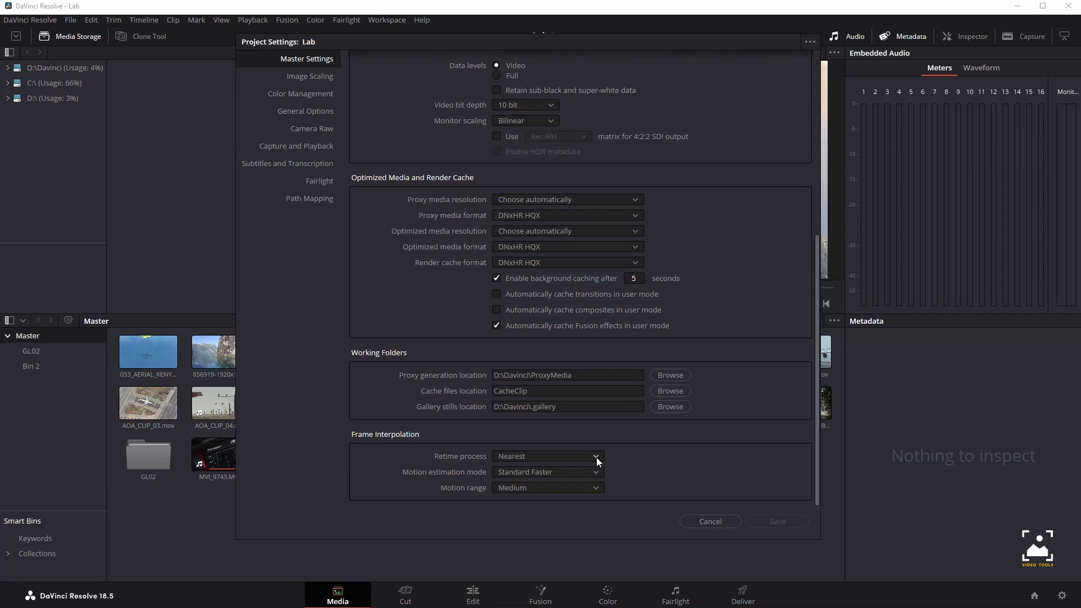
Show the Retime process options: Nearest, Frame Blend and Optical Flow.
{"action": "left_click", "coordinate": [548, 456]}
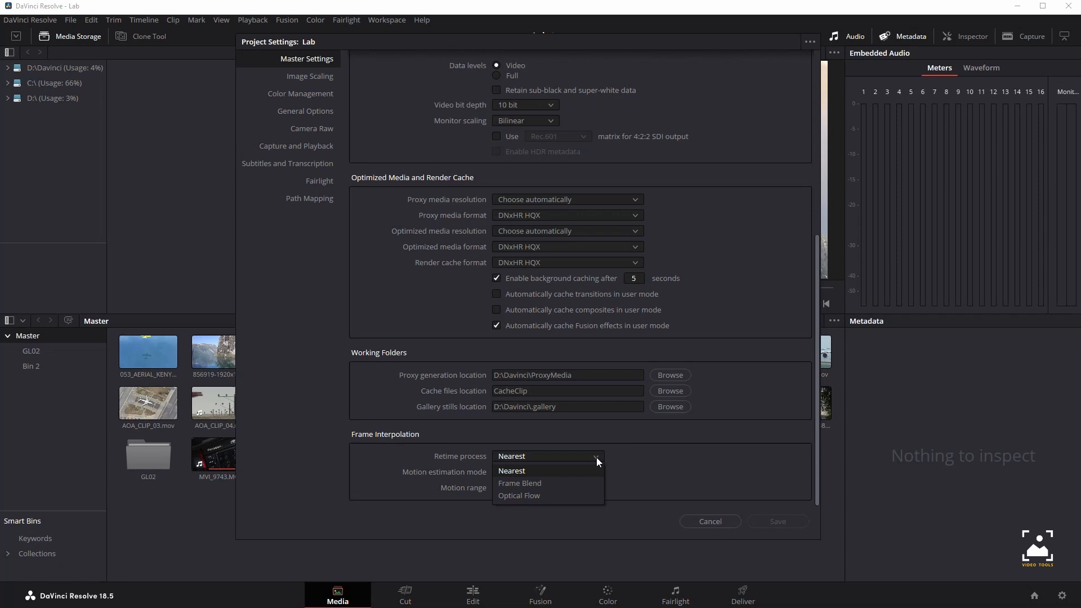
{"action": "mouse_move", "coordinate": [618, 463]}
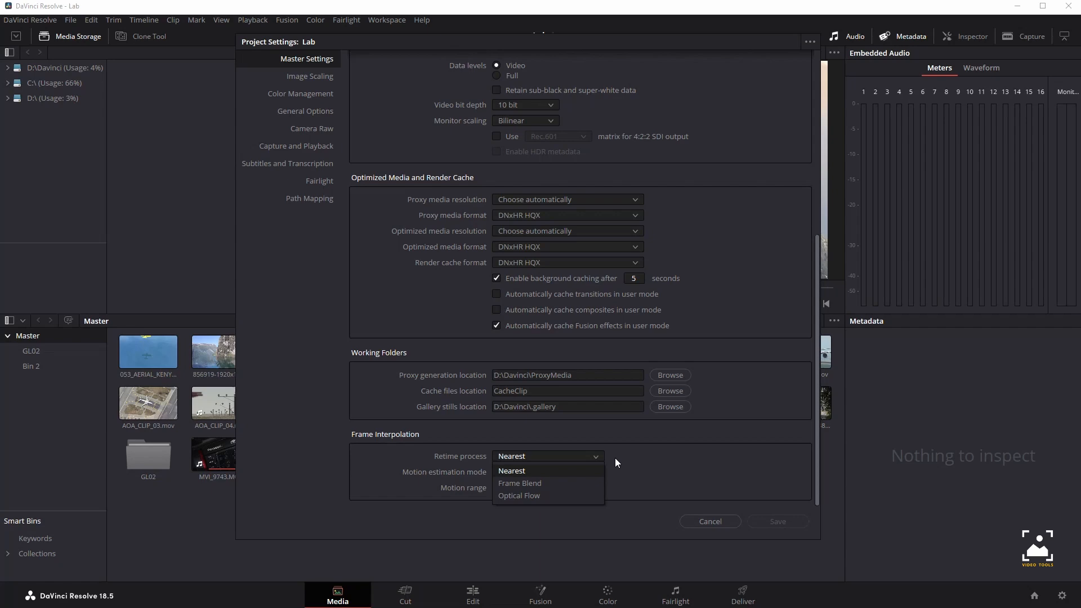
{"action": "mouse_move", "coordinate": [592, 472]}
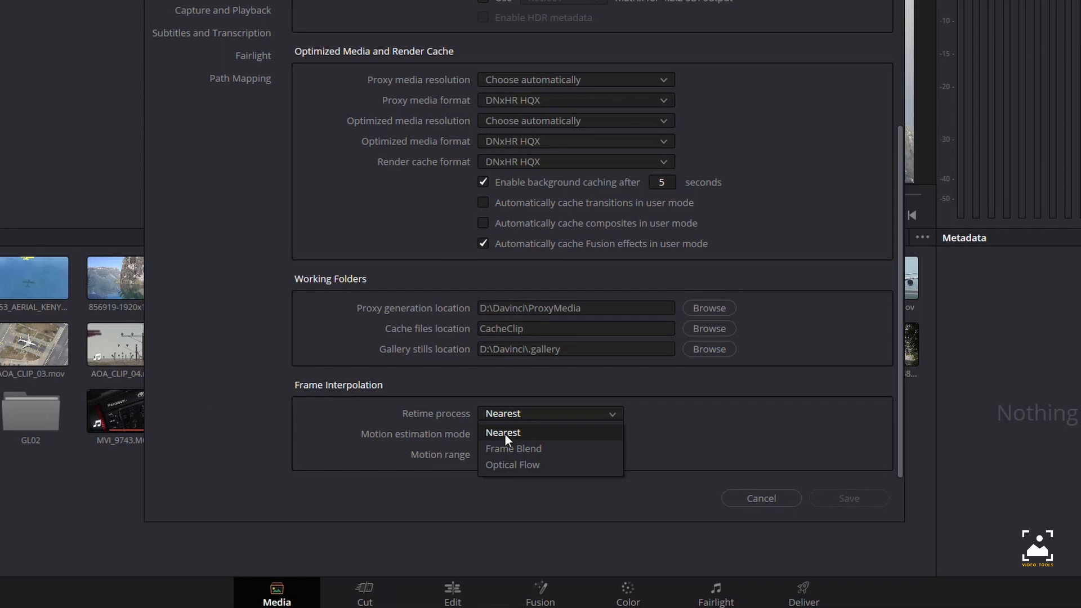
Switch the retime process to Frame Blend and reopen its choices list.
{"action": "left_click", "coordinate": [514, 449]}
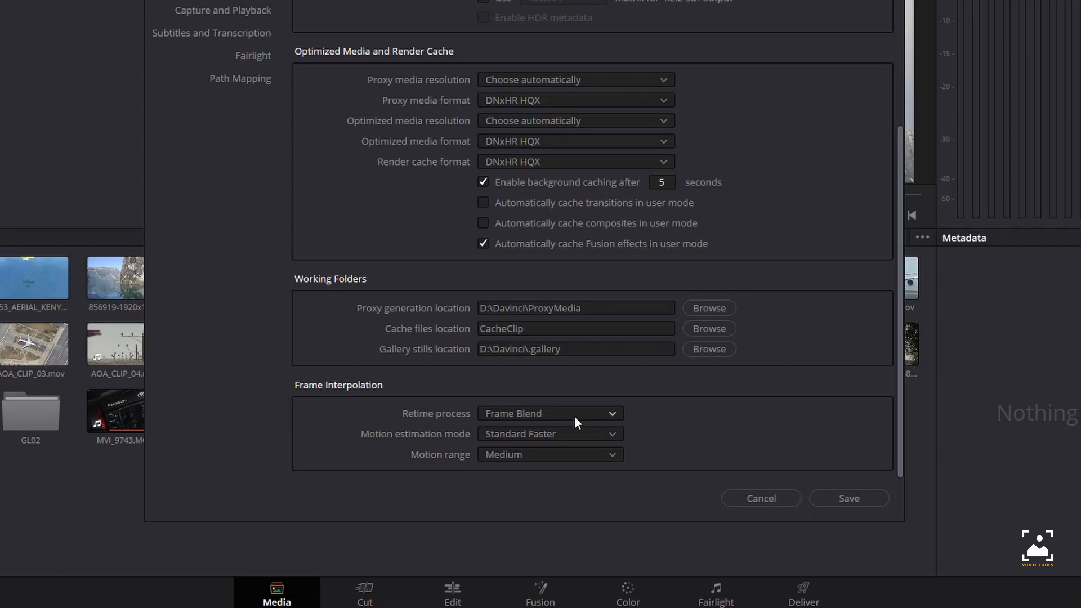
{"action": "left_click", "coordinate": [550, 413]}
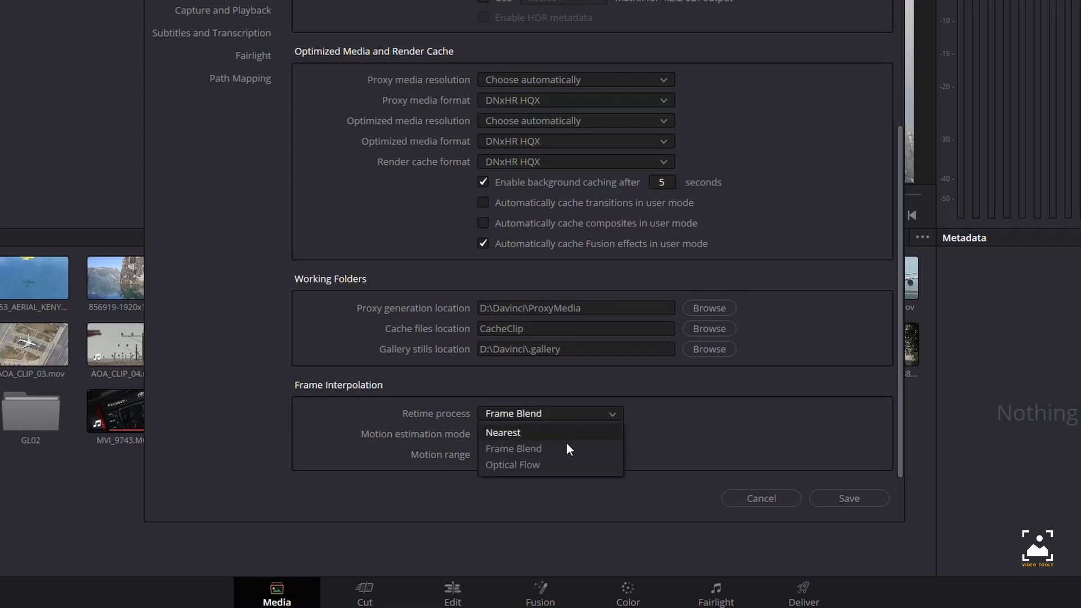
{"action": "mouse_move", "coordinate": [566, 451]}
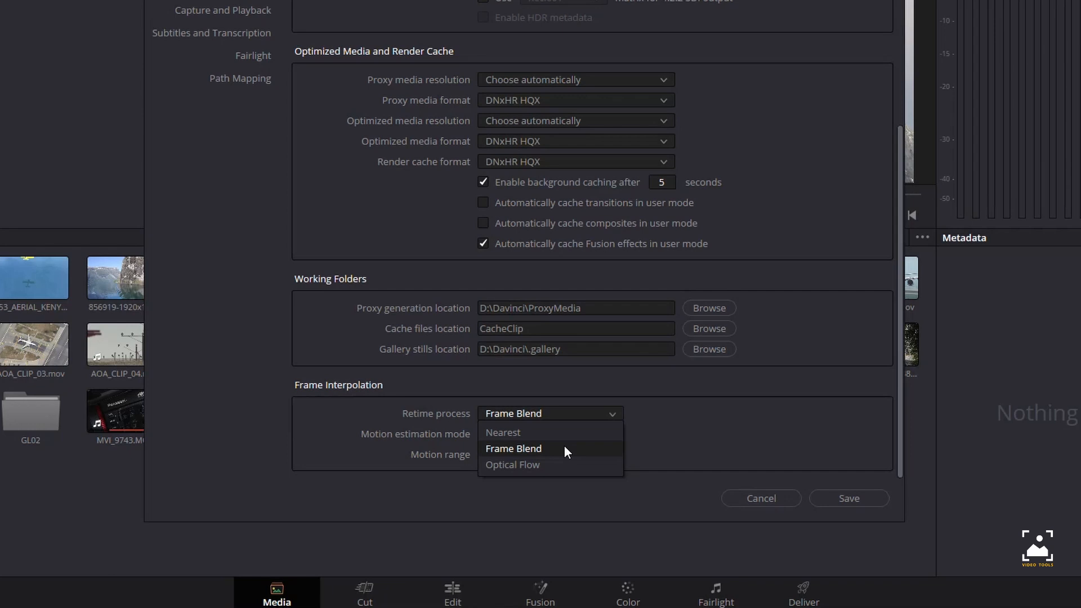
{"action": "mouse_move", "coordinate": [584, 451]}
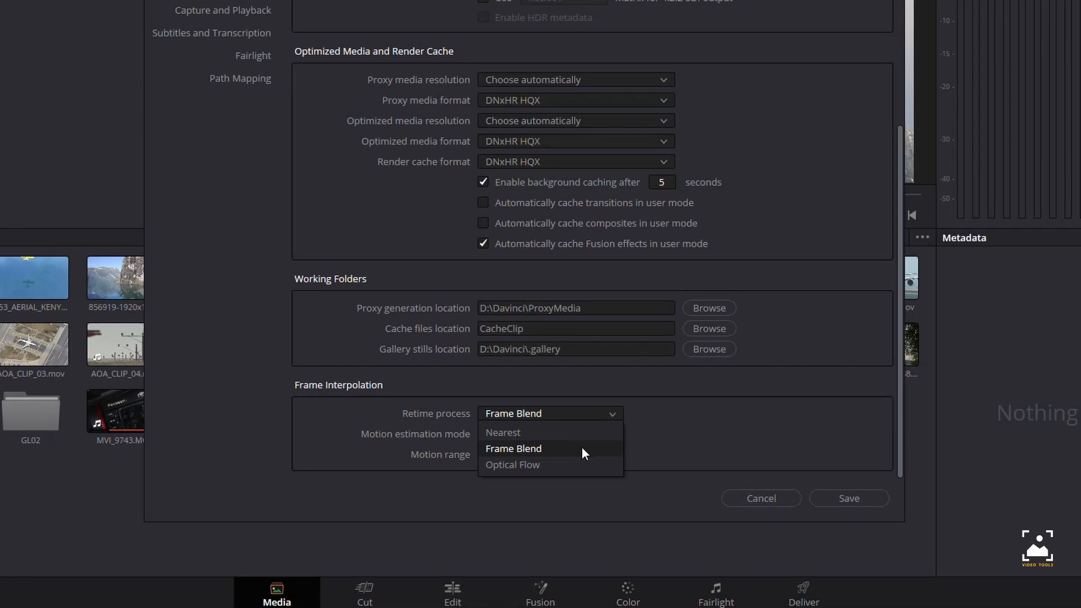
{"action": "mouse_move", "coordinate": [537, 468]}
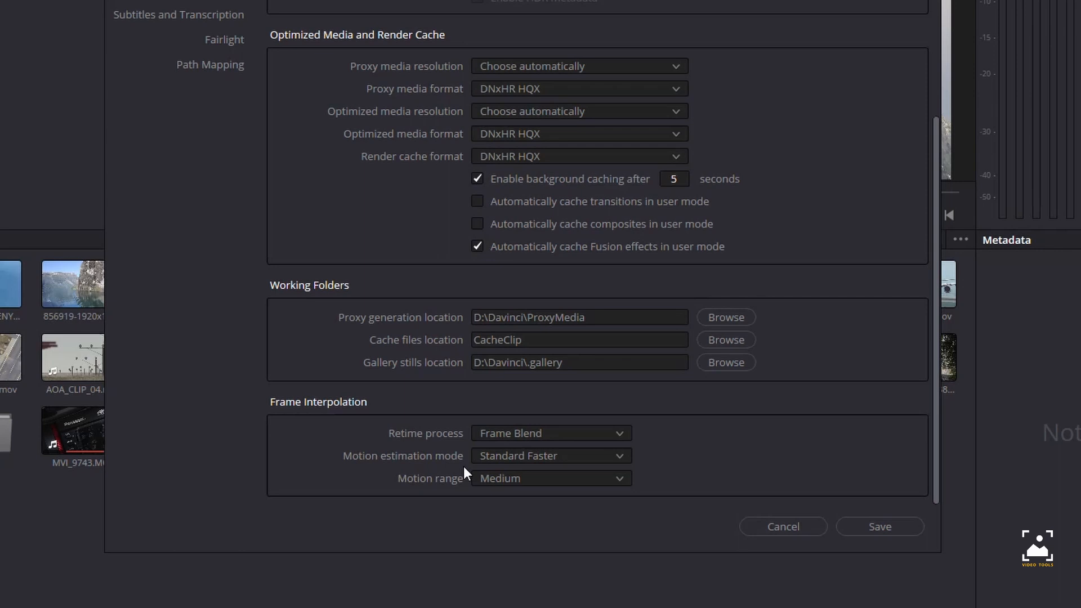
{"action": "mouse_move", "coordinate": [573, 450]}
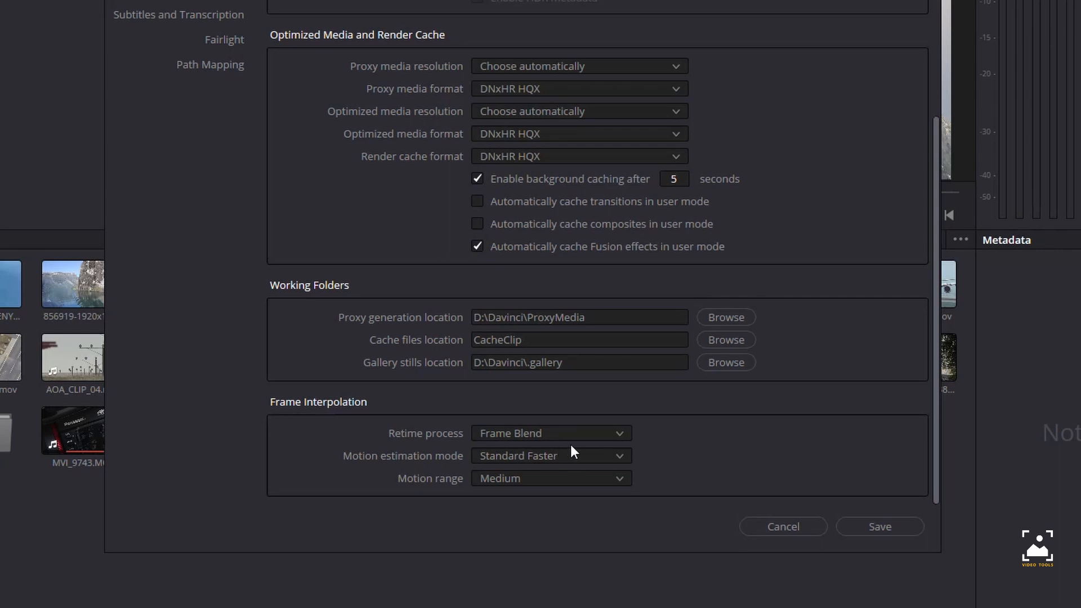
{"action": "mouse_move", "coordinate": [622, 465]}
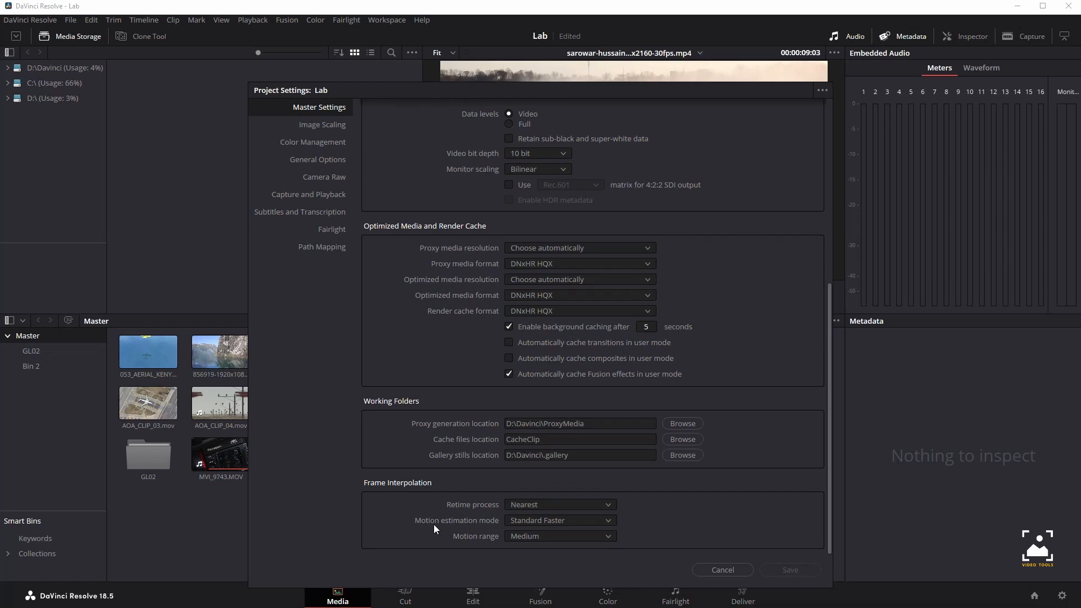
{"action": "mouse_move", "coordinate": [496, 530]}
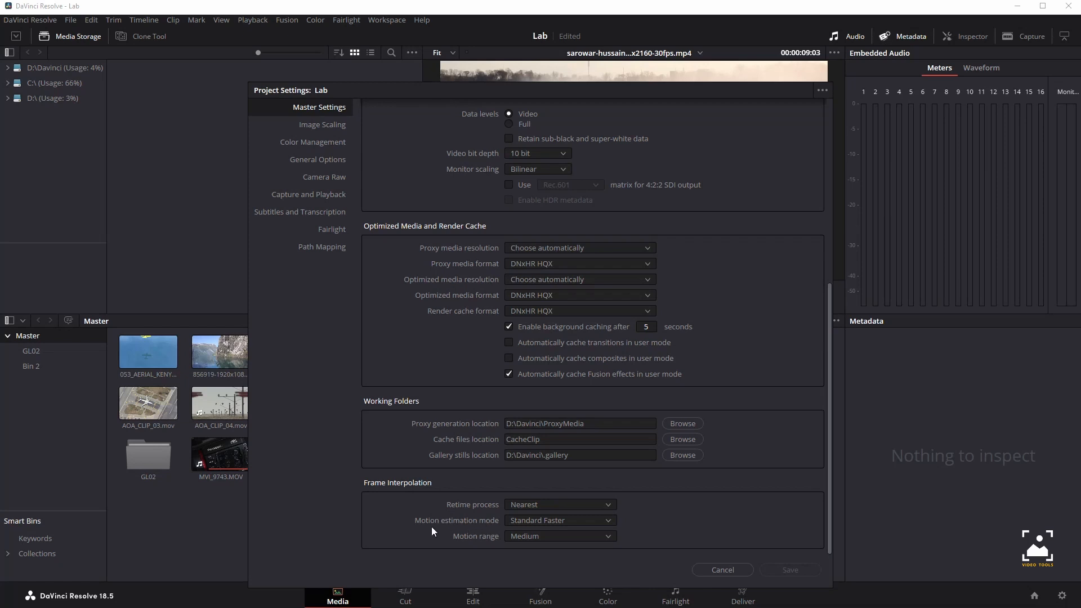
{"action": "mouse_move", "coordinate": [438, 528]}
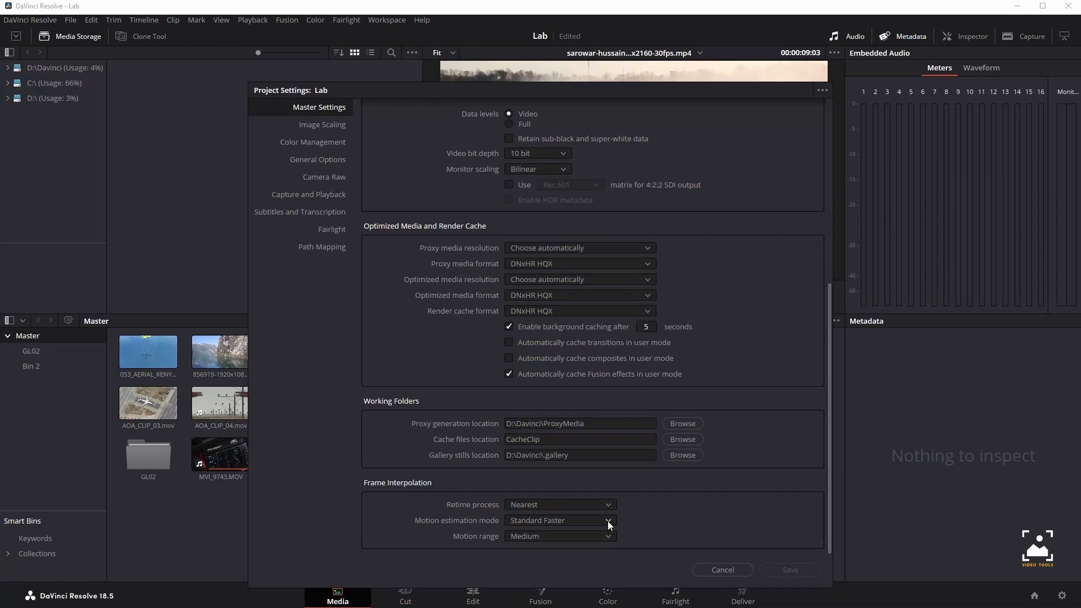
Choose Speed Warp from the motion estimation mode options.
{"action": "left_click", "coordinate": [609, 521]}
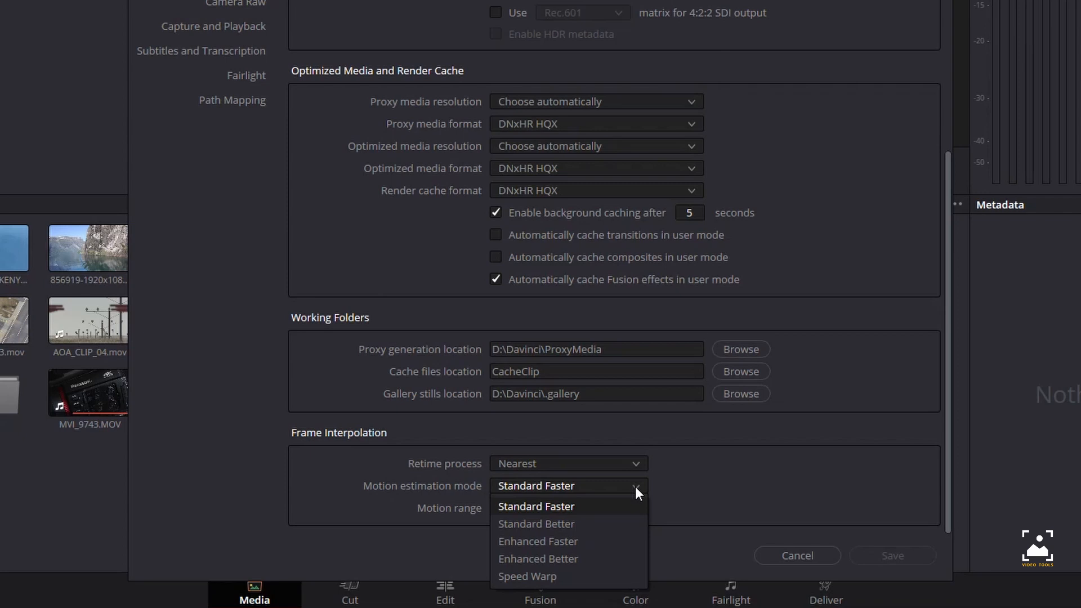
{"action": "mouse_move", "coordinate": [568, 524]}
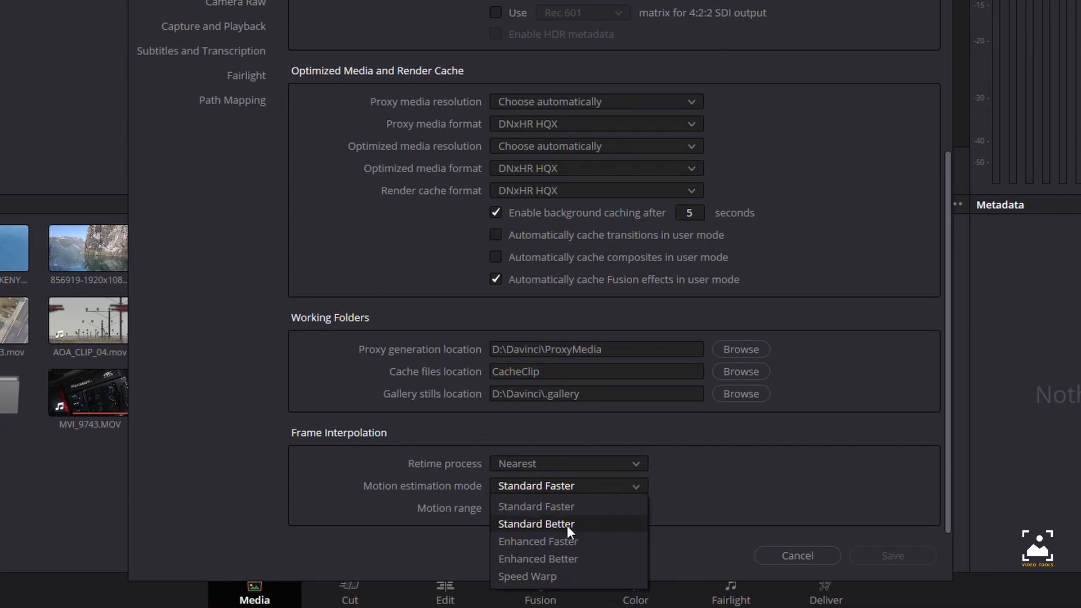
{"action": "mouse_move", "coordinate": [565, 511]}
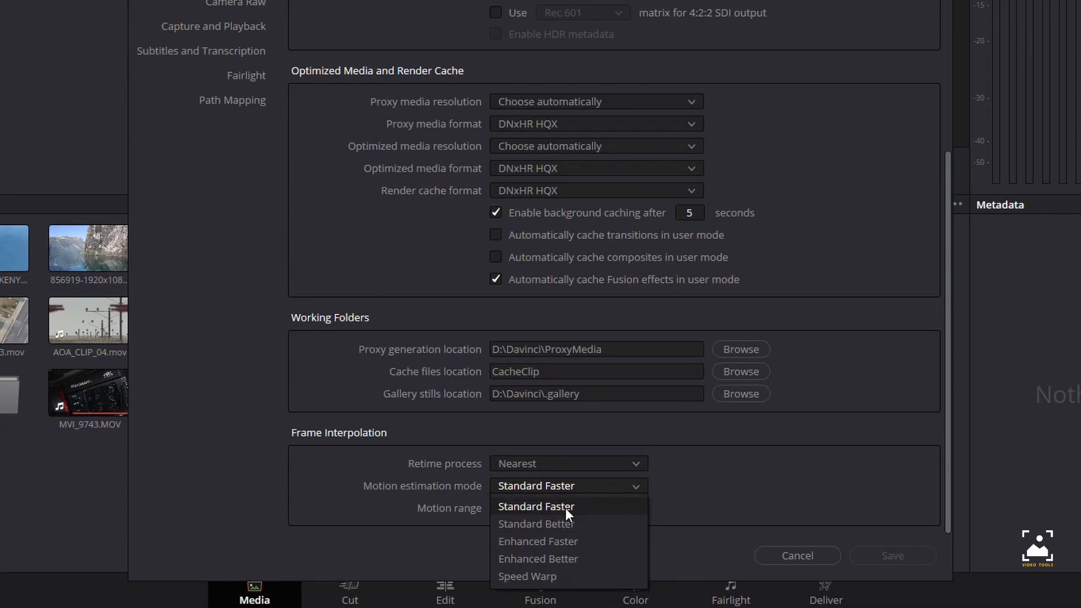
{"action": "mouse_move", "coordinate": [570, 524]}
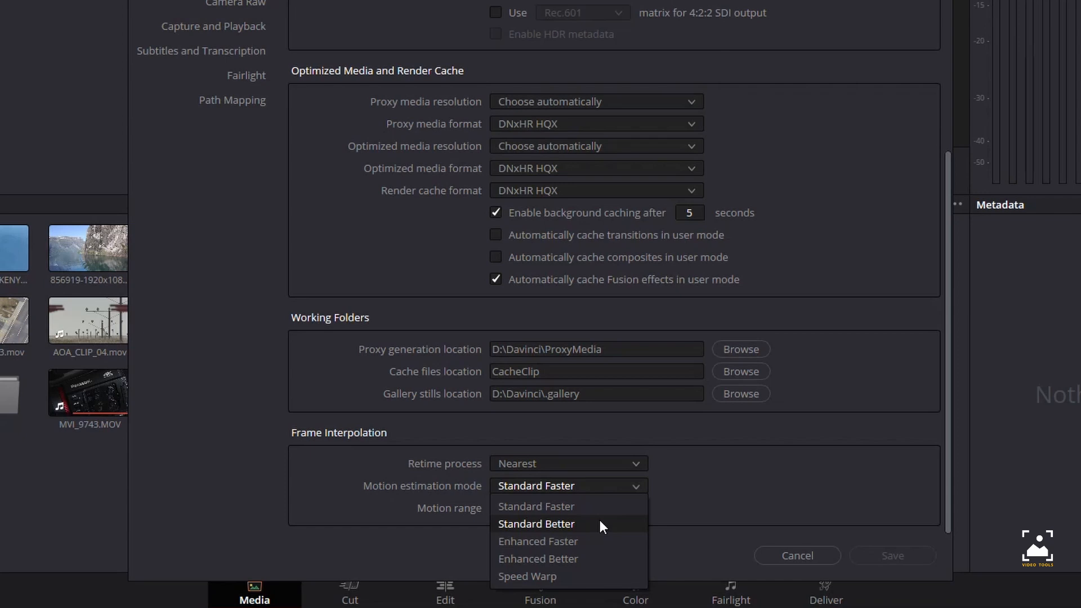
{"action": "mouse_move", "coordinate": [601, 533]}
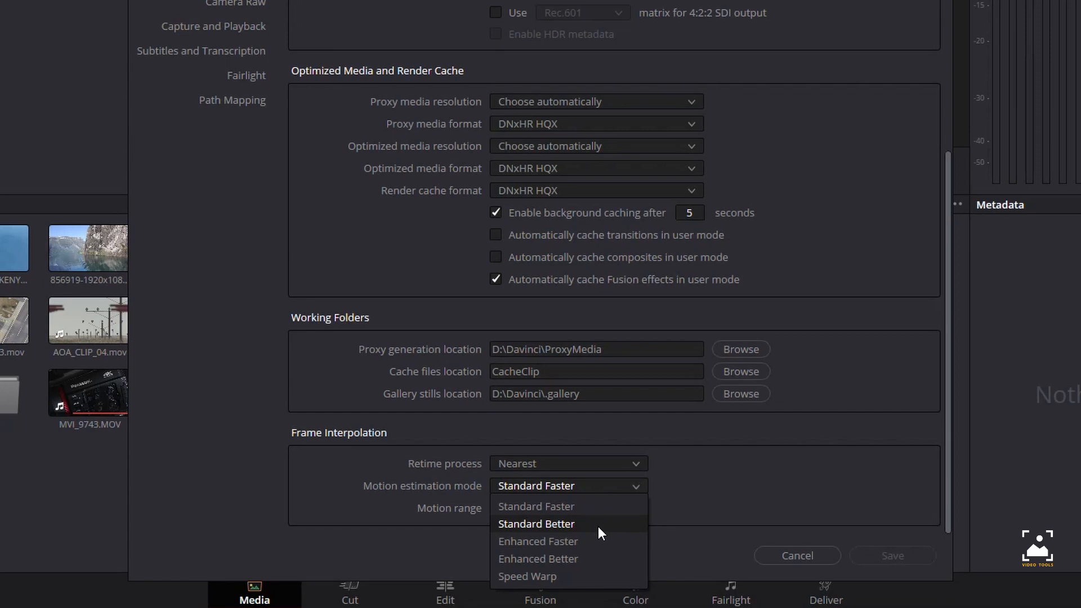
{"action": "mouse_move", "coordinate": [603, 532]}
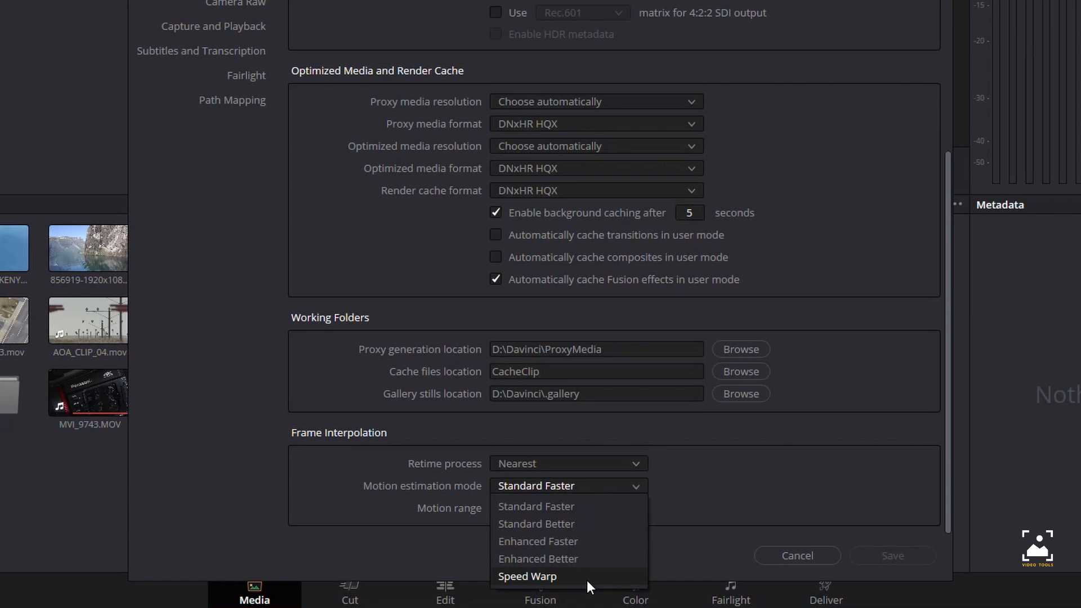
{"action": "mouse_move", "coordinate": [601, 582]}
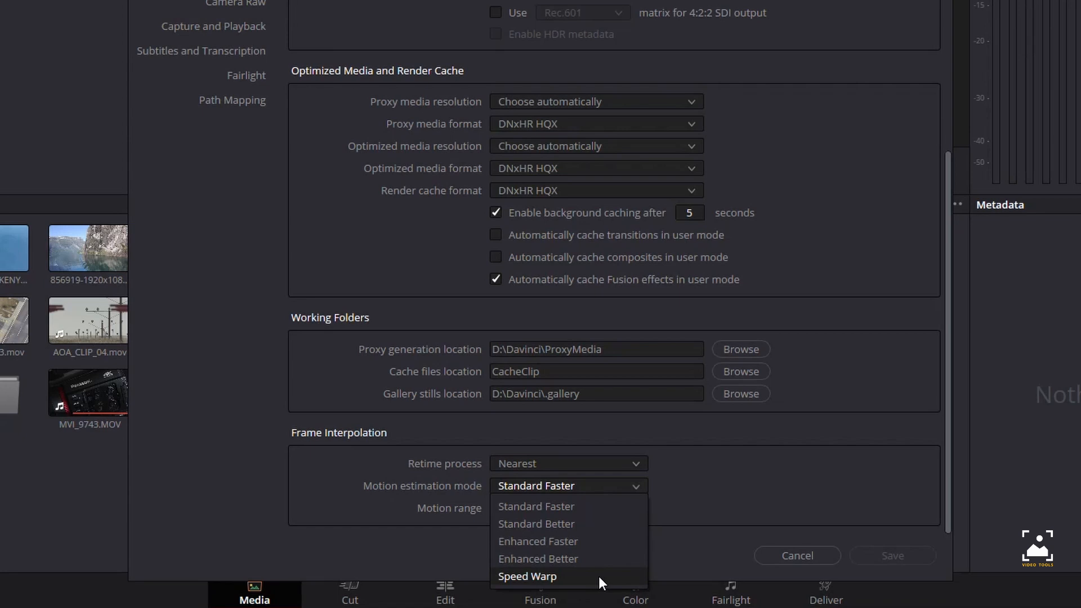
{"action": "left_click", "coordinate": [527, 577]}
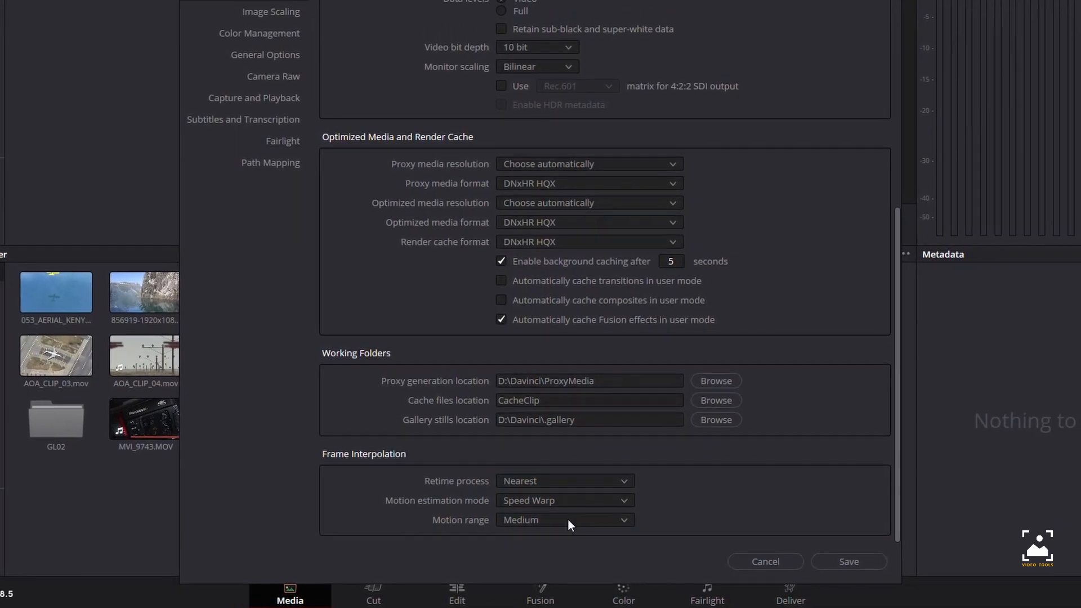
List the motion range options Larger, Medium and Small, keeping Medium set.
{"action": "left_click", "coordinate": [565, 520]}
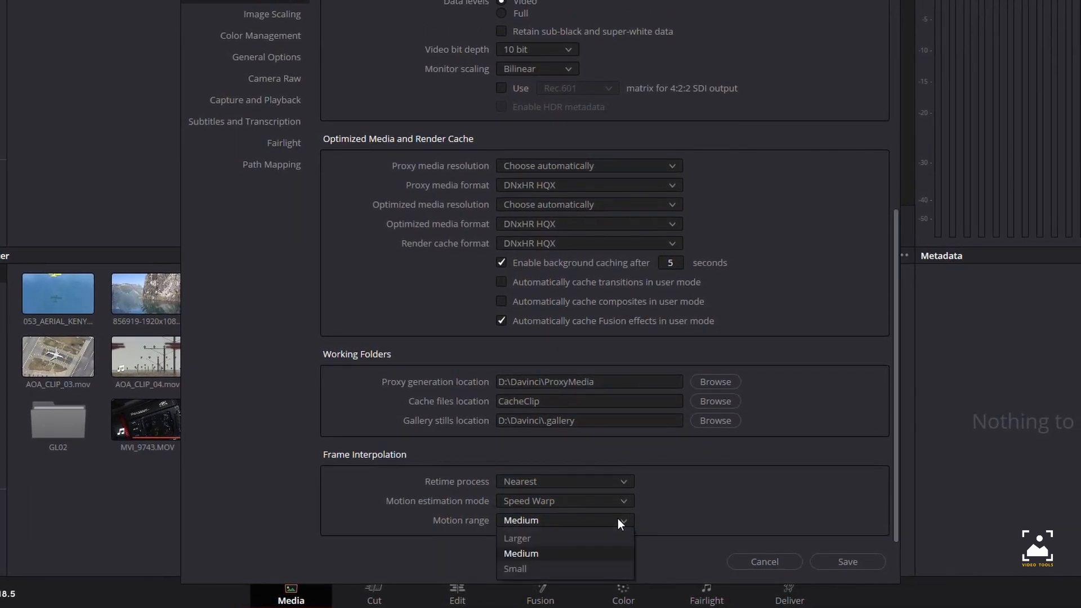
{"action": "mouse_move", "coordinate": [516, 569]}
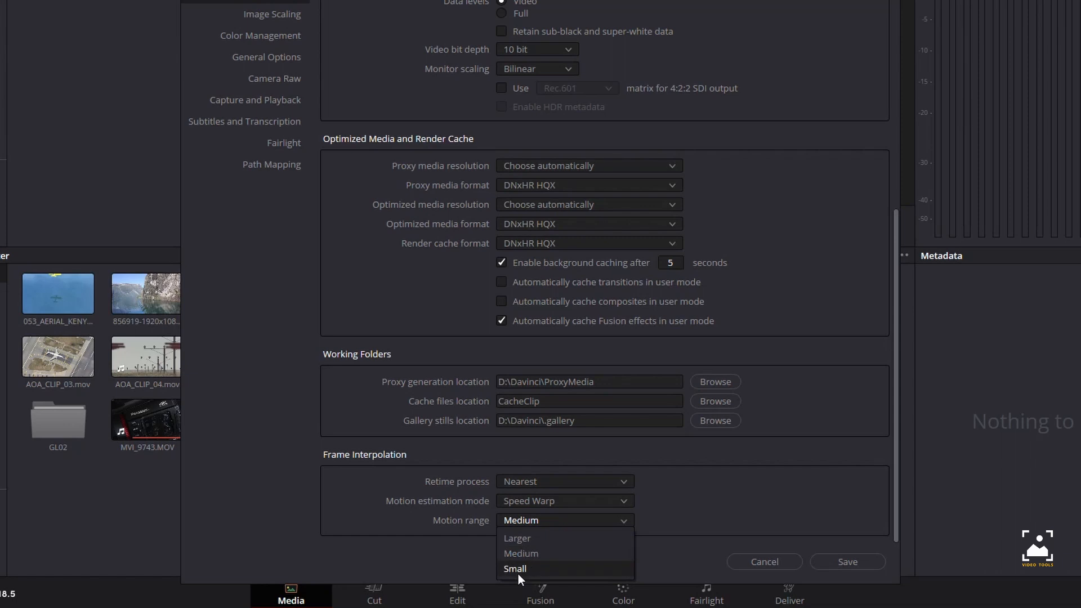
{"action": "mouse_move", "coordinate": [534, 562]}
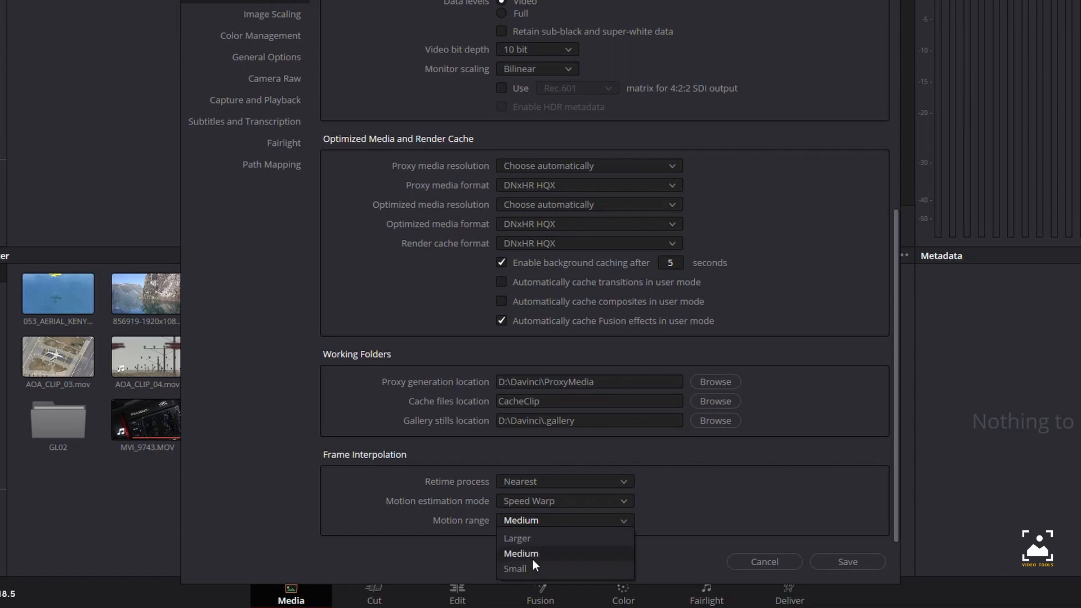
{"action": "mouse_move", "coordinate": [542, 558]}
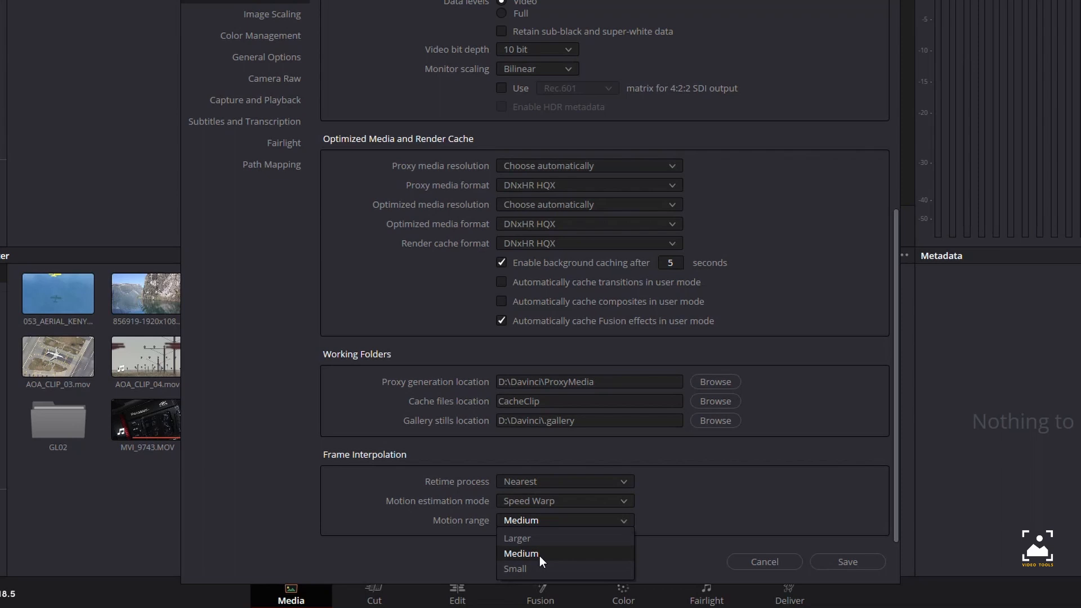
{"action": "mouse_move", "coordinate": [524, 540]}
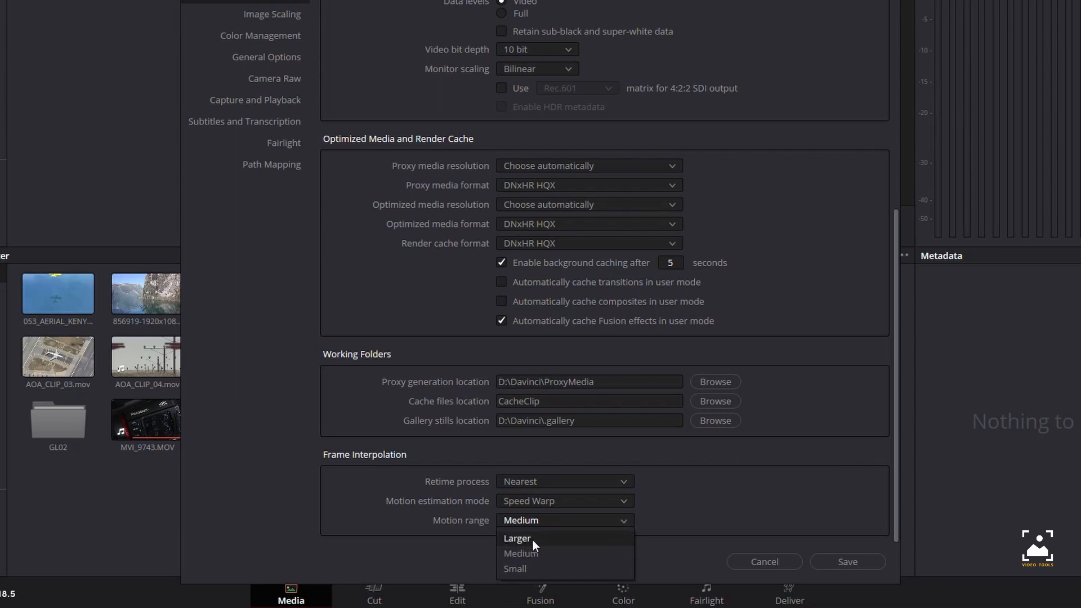